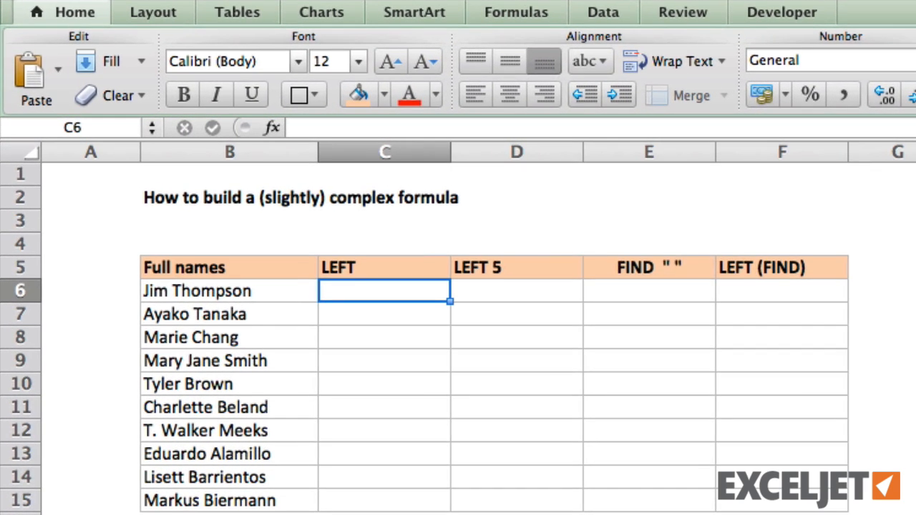
- Enter =LEFT(B6) in C6 and fill it down to C15, showing first letters
{"action": "type", "text": "=LEFT"}
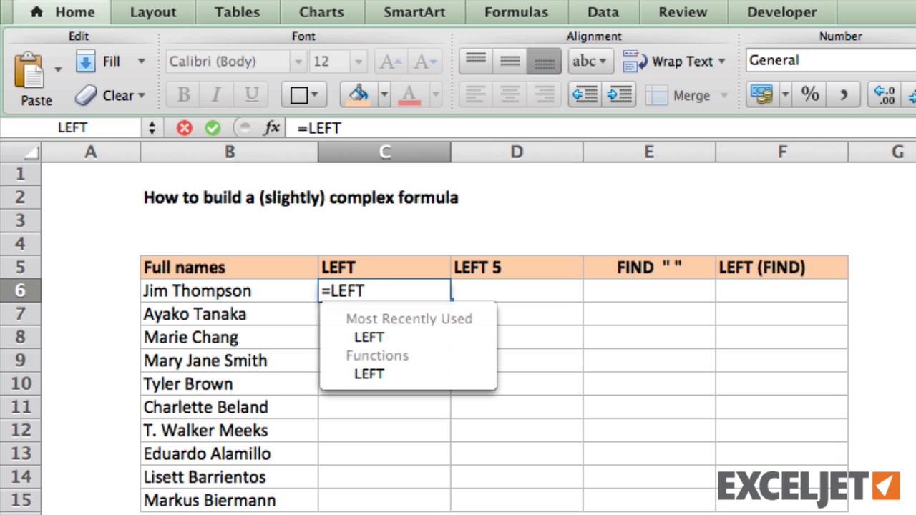
{"action": "type", "text": "(B6"}
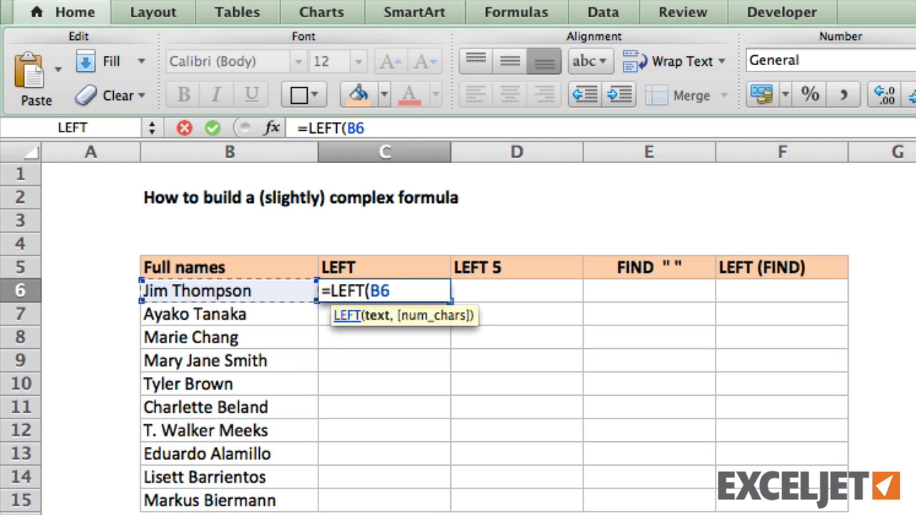
{"action": "type", "text": ")"}
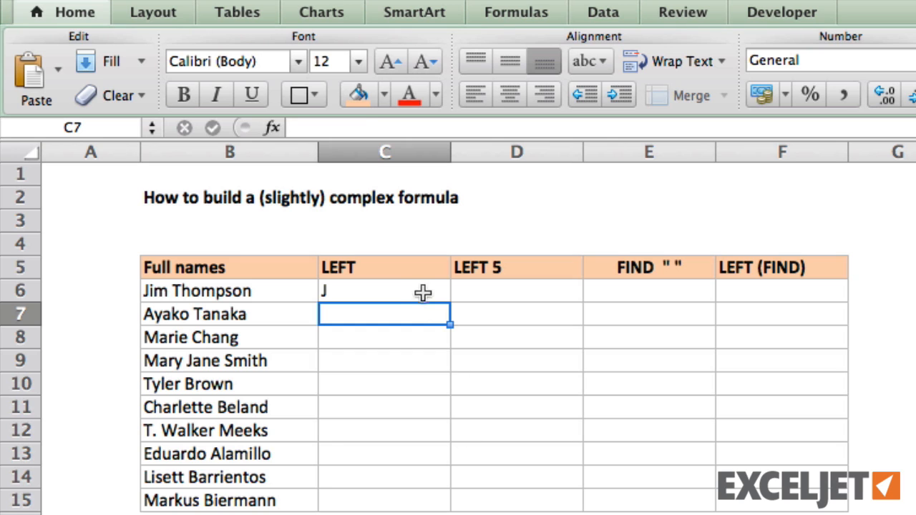
{"action": "left_click_drag", "start_coordinate": [385, 290], "coordinate": [385, 500]}
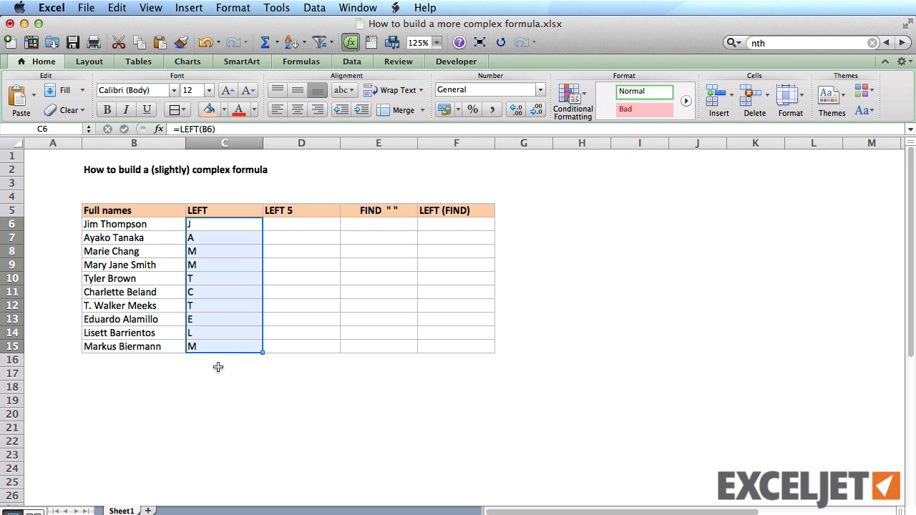
- Enter =LEFT(B6,5) in D6 and fill down to D15 for five-character prefixes
{"action": "left_click", "coordinate": [300, 223]}
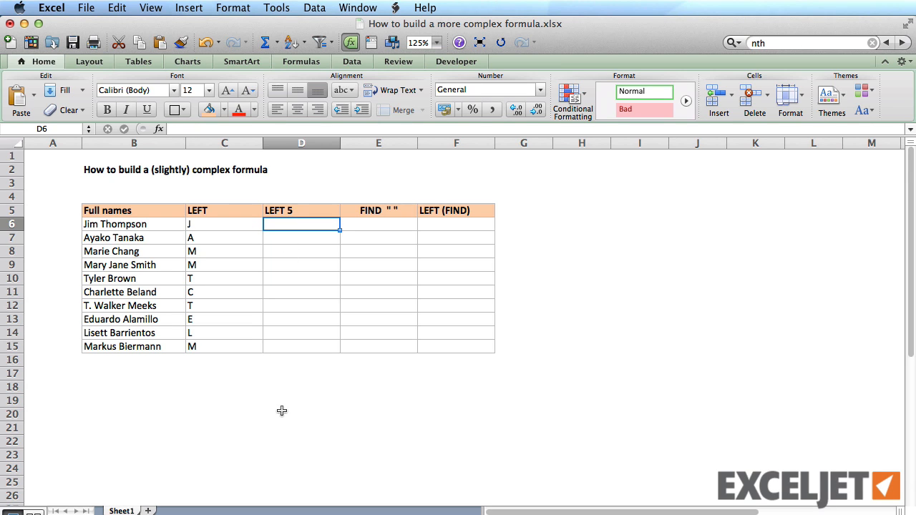
{"action": "type", "text": "=LEFT"}
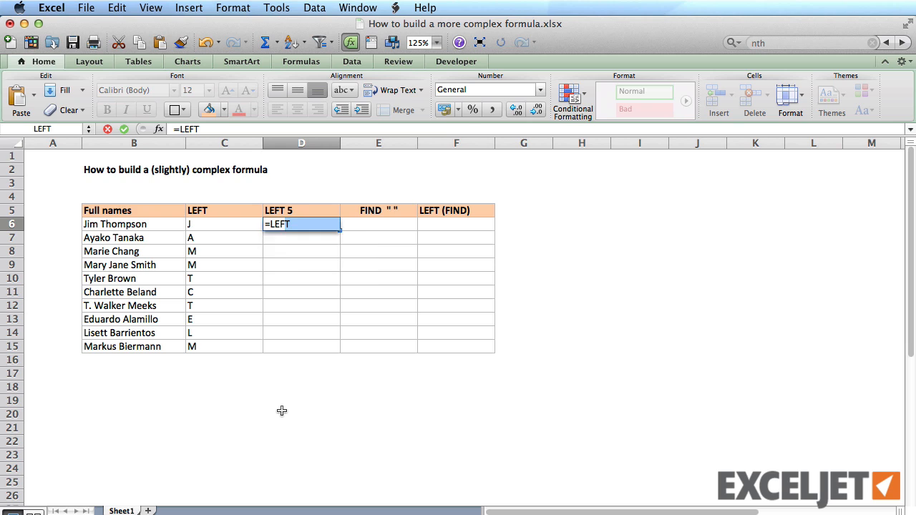
{"action": "type", "text": "("}
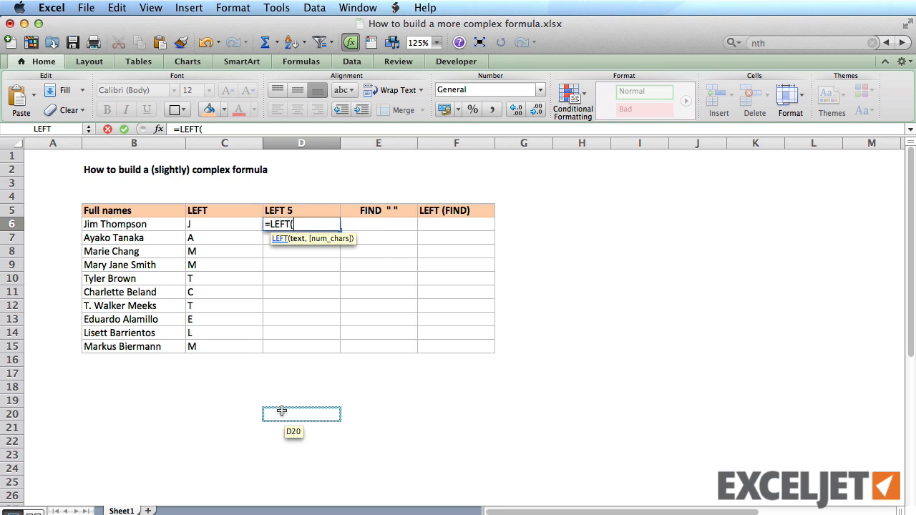
{"action": "left_click", "coordinate": [133, 224]}
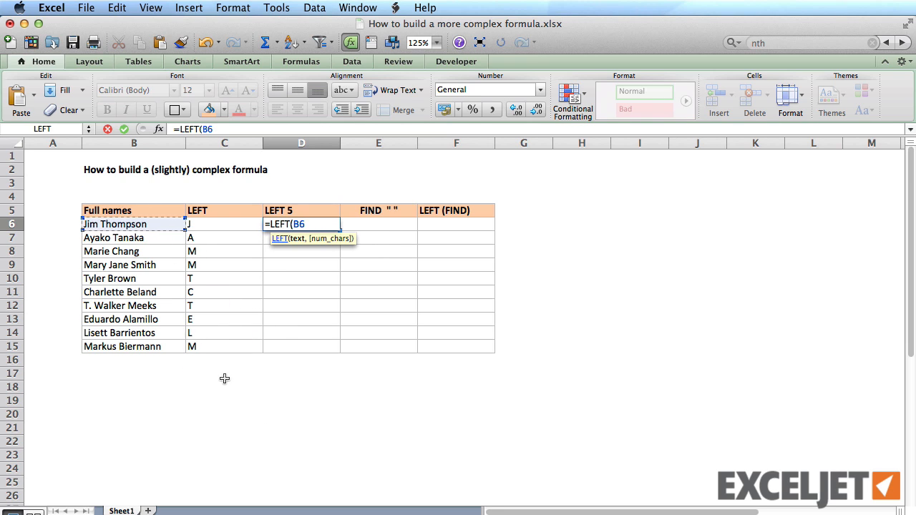
{"action": "type", "text": ",5)"}
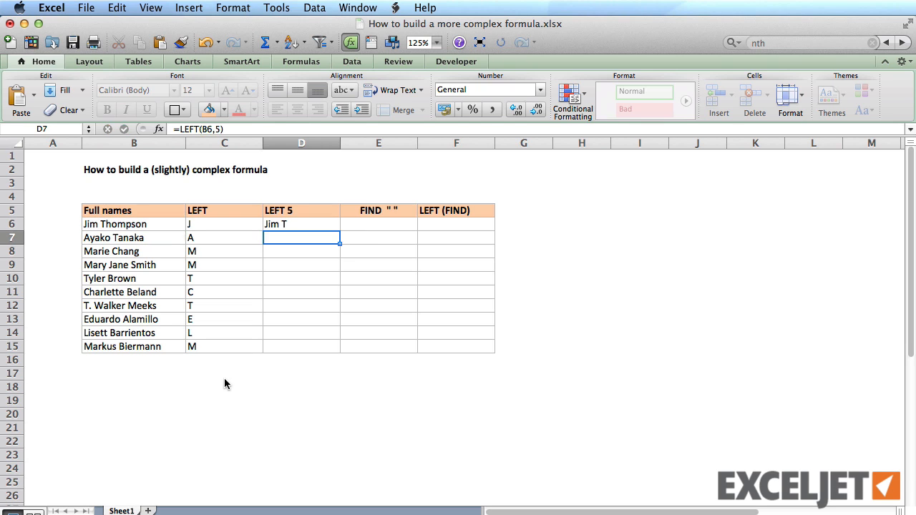
{"action": "left_click", "coordinate": [301, 223]}
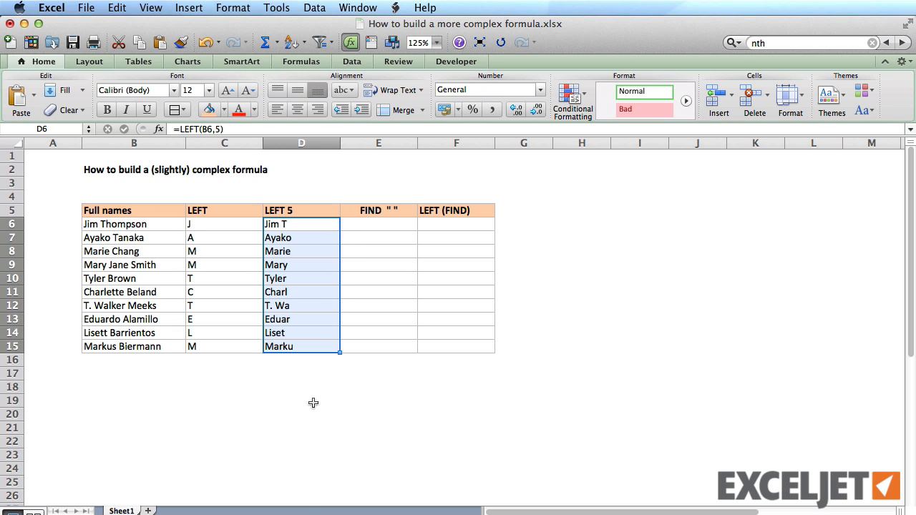
{"action": "left_click", "coordinate": [301, 387]}
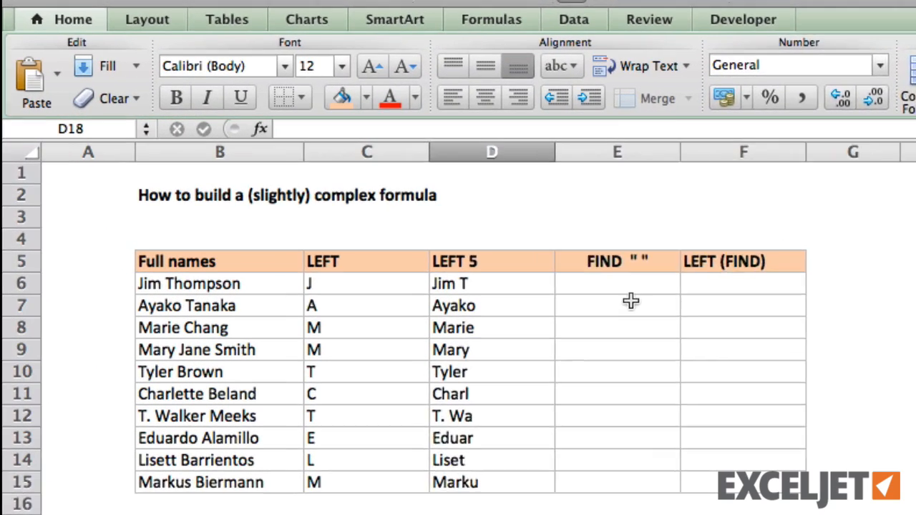
- Enter =FIND(" ",B6) in E6 and fill down to E15 for space positions
{"action": "left_click", "coordinate": [630, 301]}
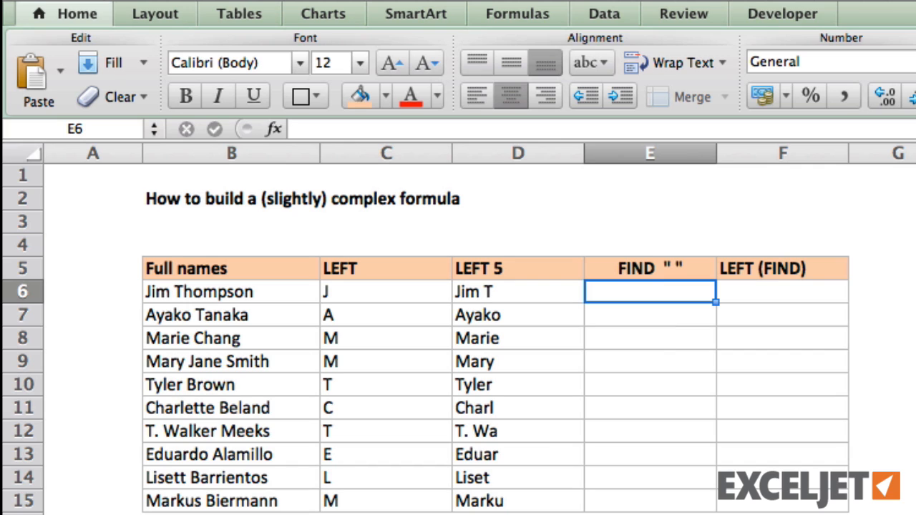
{"action": "type", "text": "=FIND"}
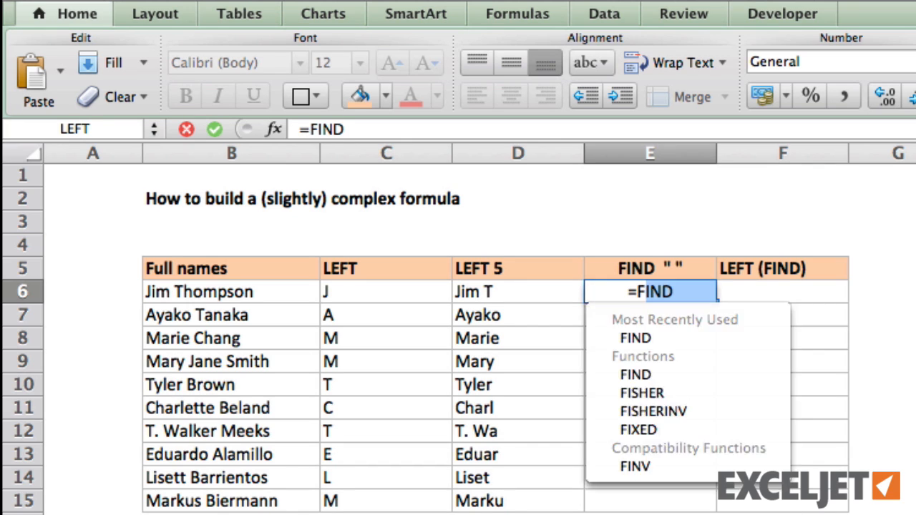
{"action": "type", "text": "(\""}
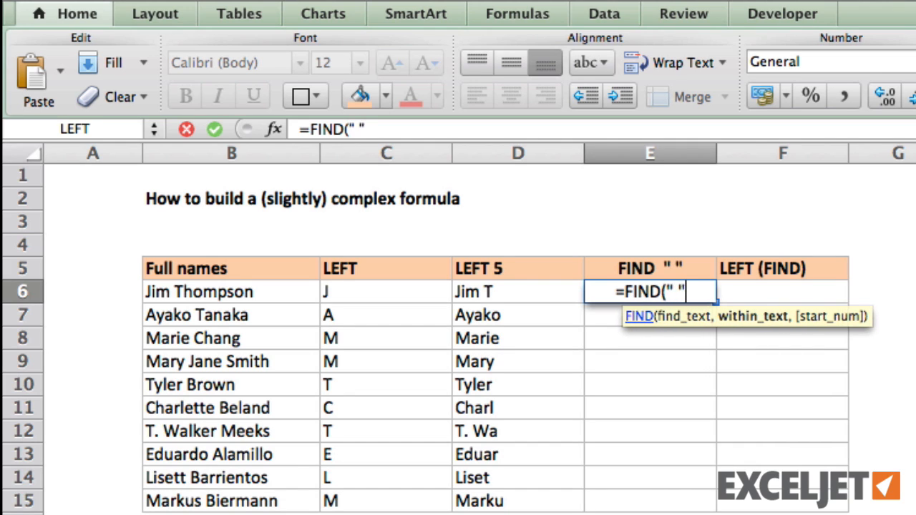
{"action": "type", "text": ","}
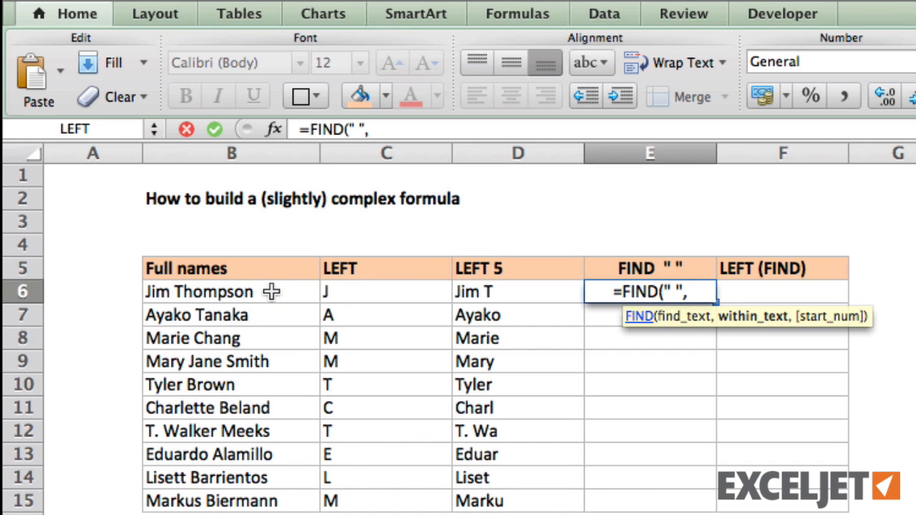
{"action": "left_click", "coordinate": [230, 292]}
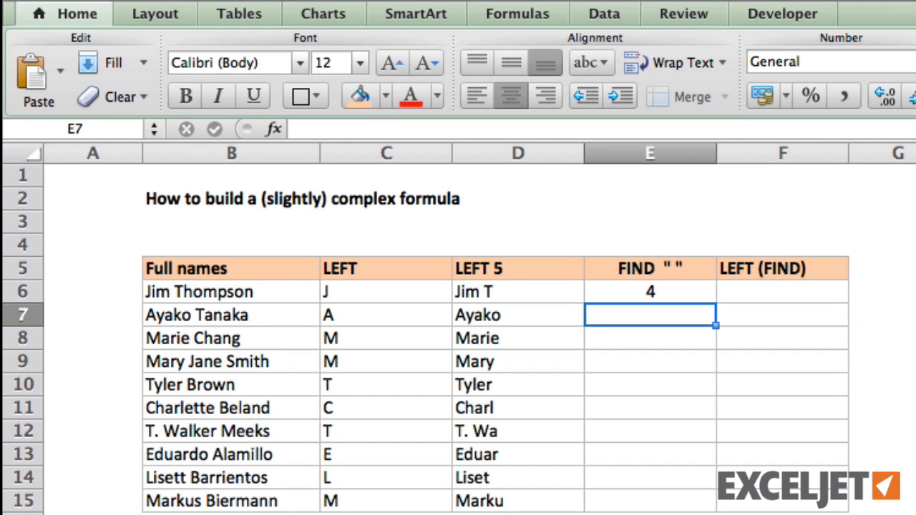
{"action": "left_click", "coordinate": [650, 291]}
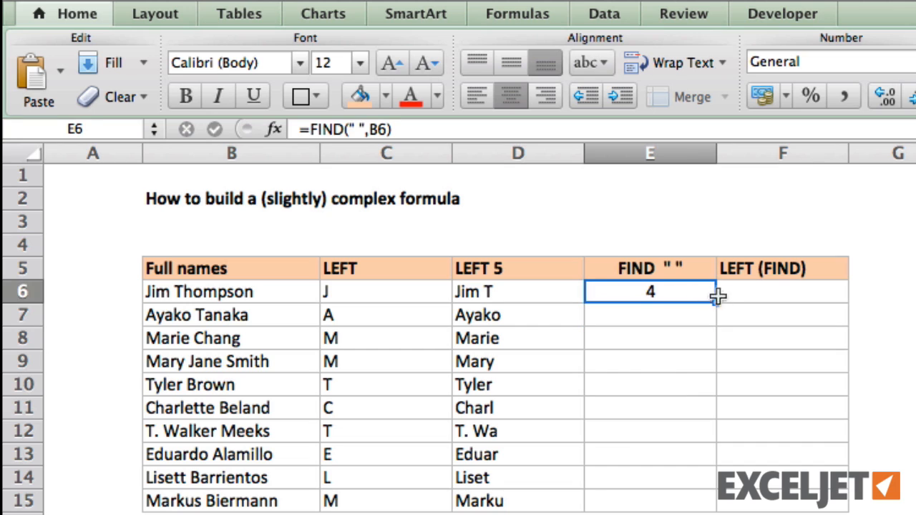
{"action": "left_click_drag", "start_coordinate": [649, 292], "coordinate": [650, 501]}
{"action": "type", "text": "="}
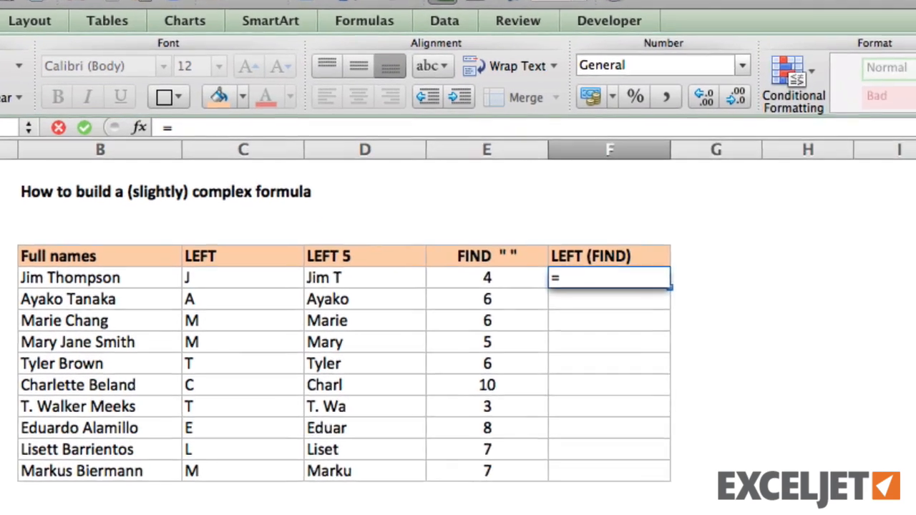
- Enter =LEFT(B6,FIND(" ",B6)) in F6 and fill down to F15 for first names
{"action": "type", "text": "LEFT(B6"}
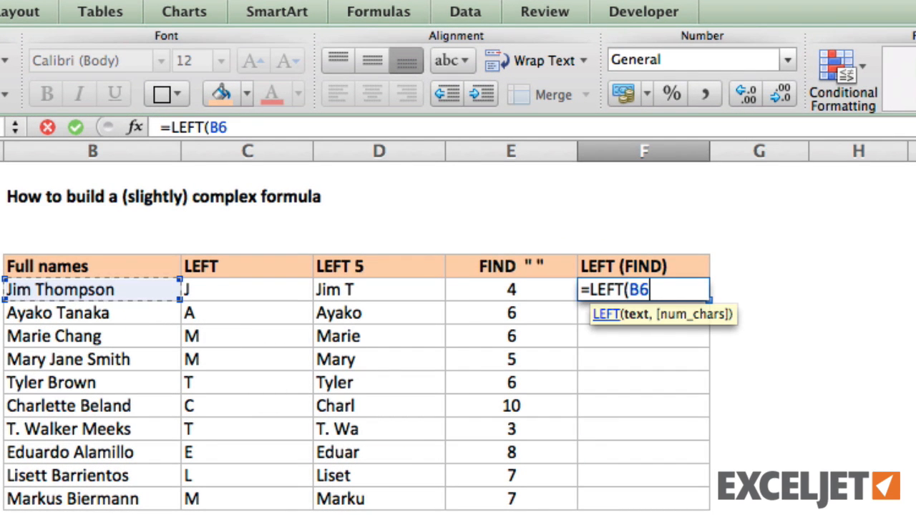
{"action": "type", "text": ",FIND("}
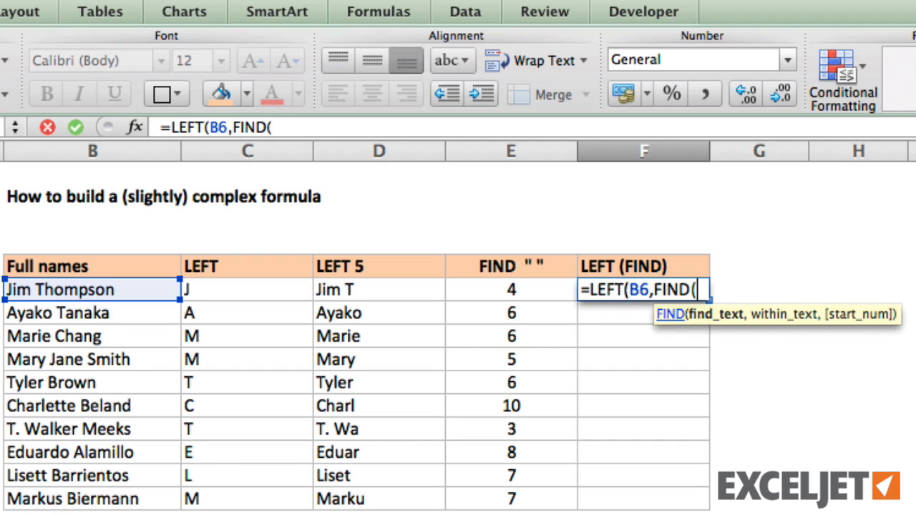
{"action": "type", "text": "\" \",B6"}
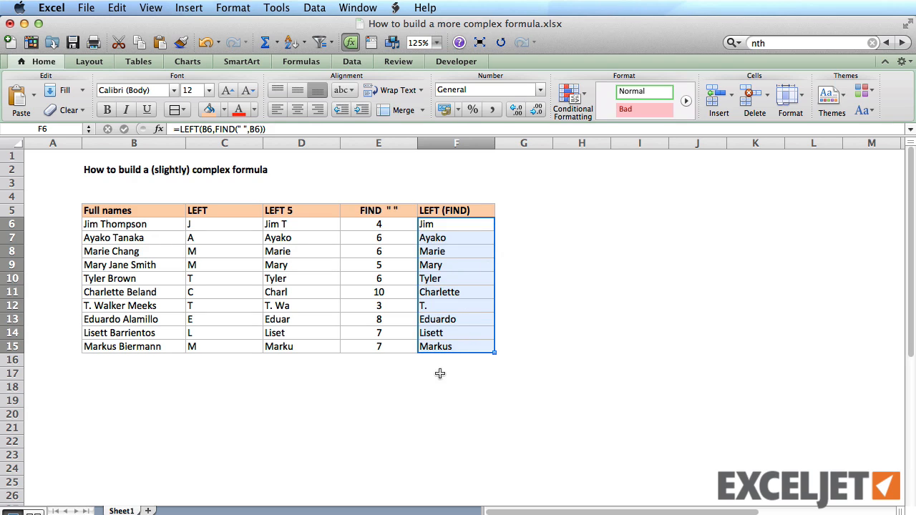
{"action": "left_click", "coordinate": [456, 373]}
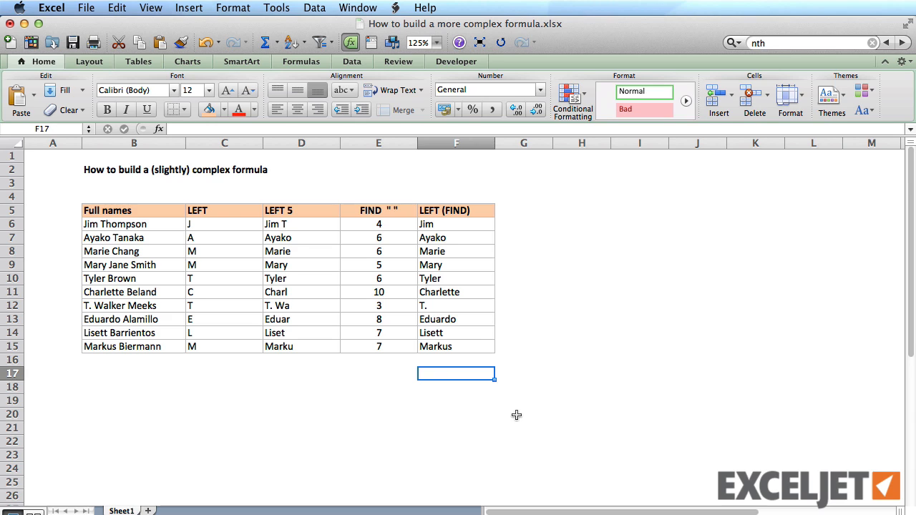
{"action": "mouse_move", "coordinate": [447, 223]}
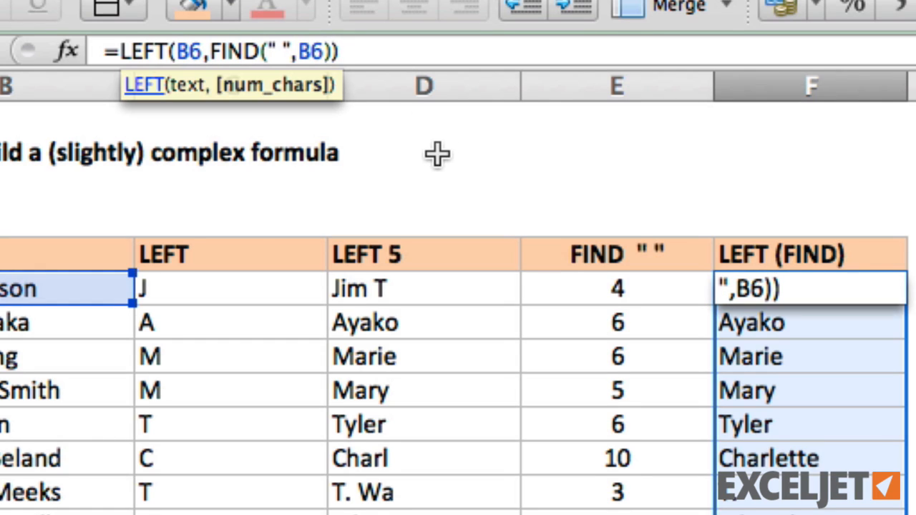
- Append -1 after FIND in F6's formula to drop the trailing space
{"action": "type", "text": "-"}
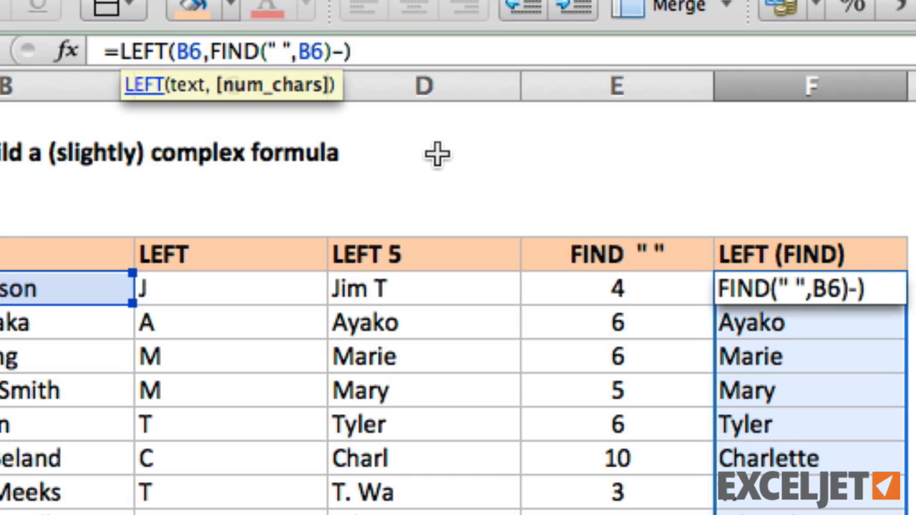
{"action": "type", "text": "1"}
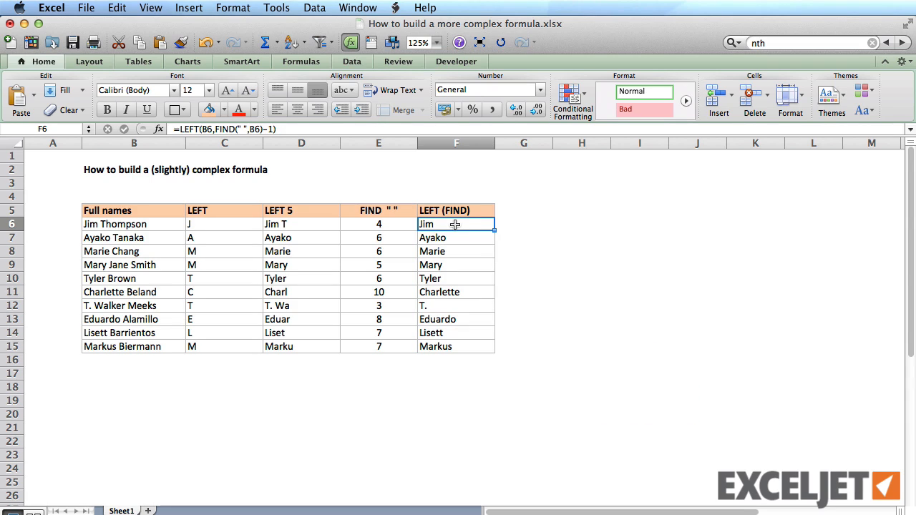
{"action": "mouse_move", "coordinate": [427, 210]}
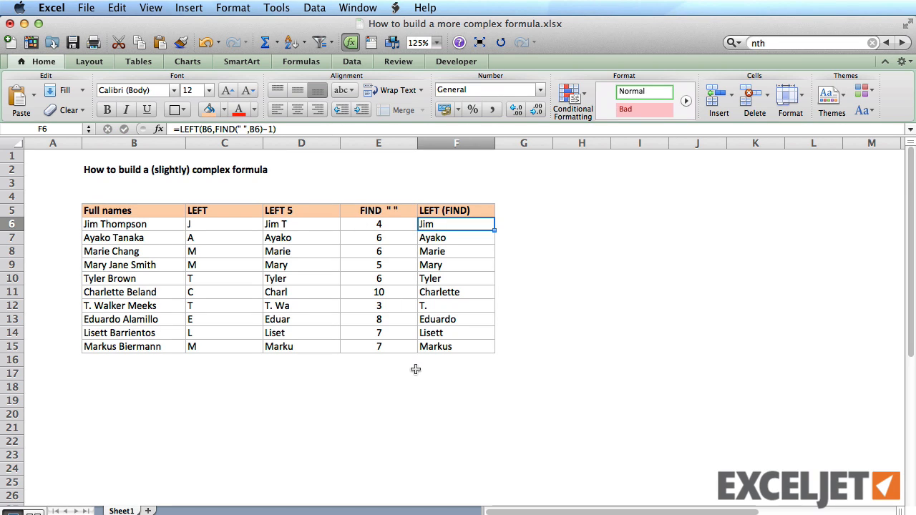
{"action": "mouse_move", "coordinate": [416, 372]}
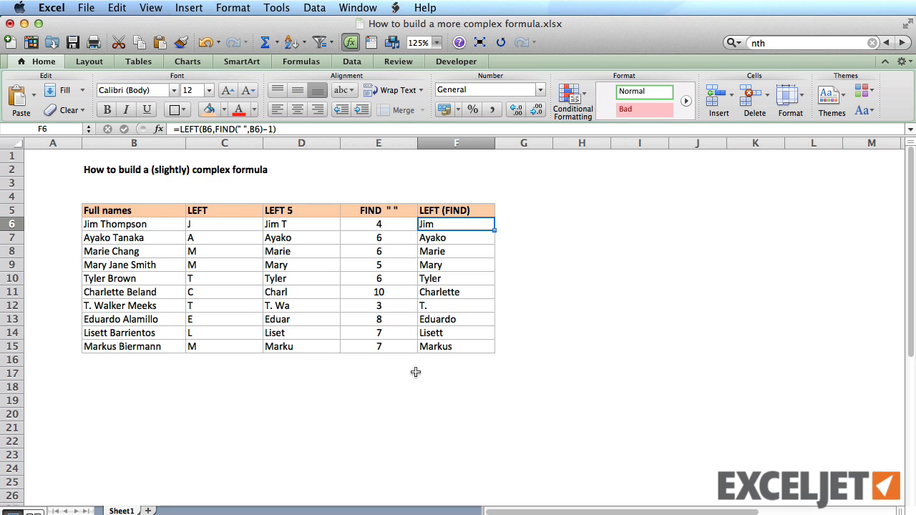